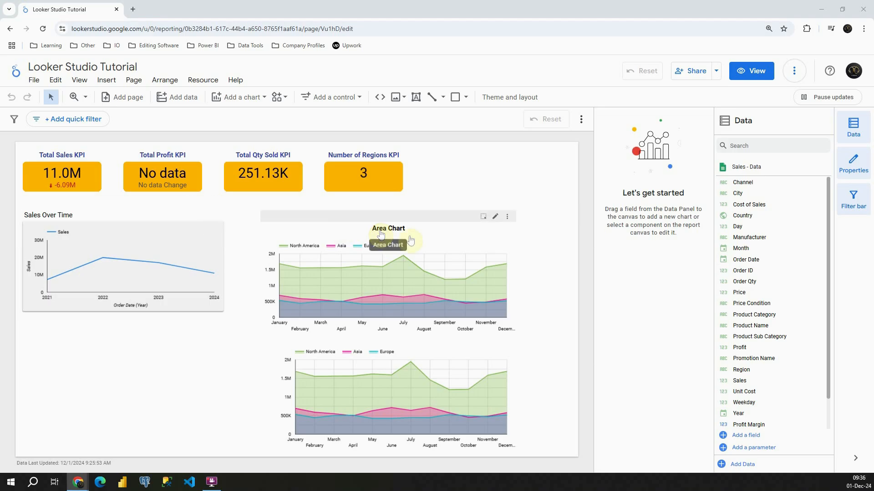
# Delete the two area charts, keeping the four KPI scorecards and the Sales Over Time chart
pyautogui.click(395, 396)
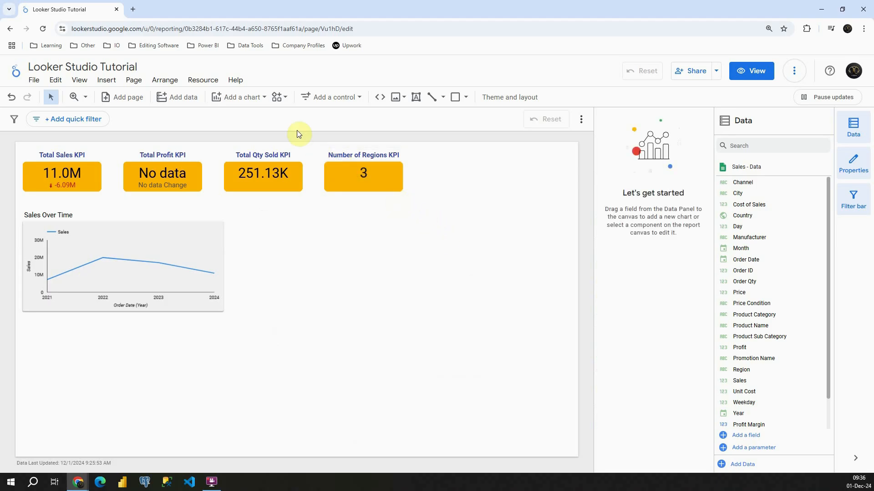
pyautogui.moveTo(242, 99)
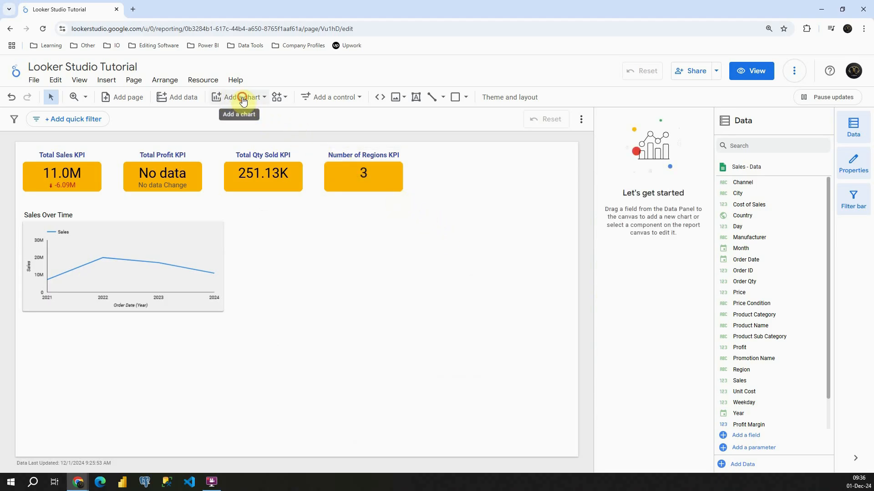
# Insert a basic column chart of Order Qty by Order Date beside Sales Over Time
pyautogui.click(239, 97)
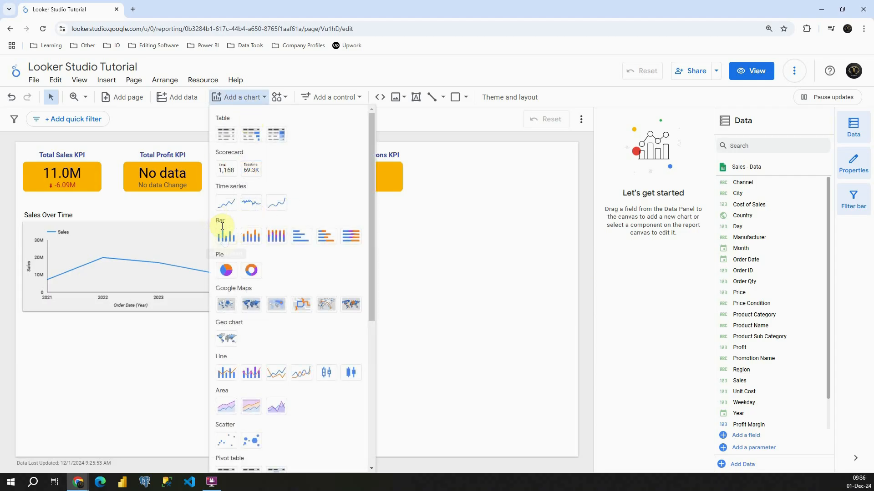
pyautogui.moveTo(275, 235)
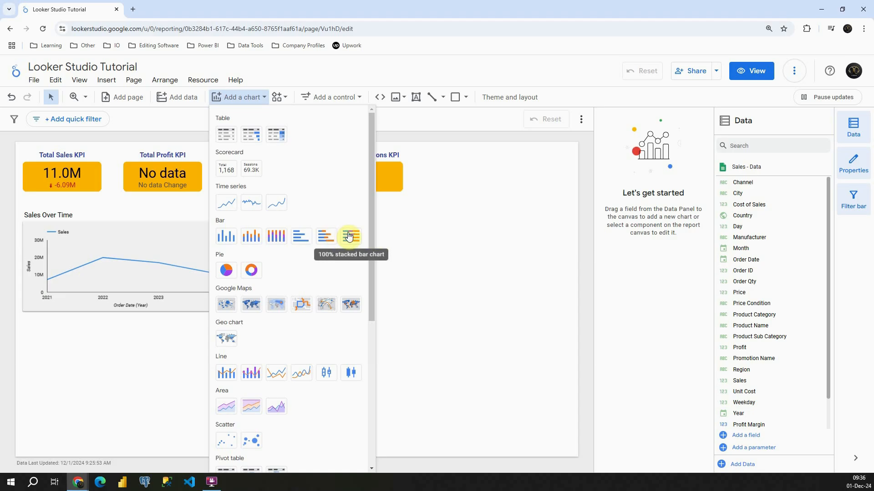
pyautogui.moveTo(225, 236)
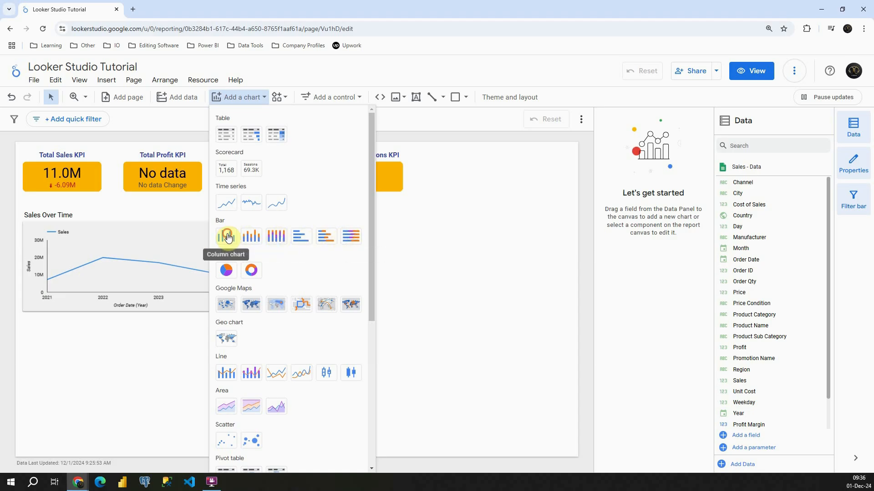
pyautogui.click(226, 236)
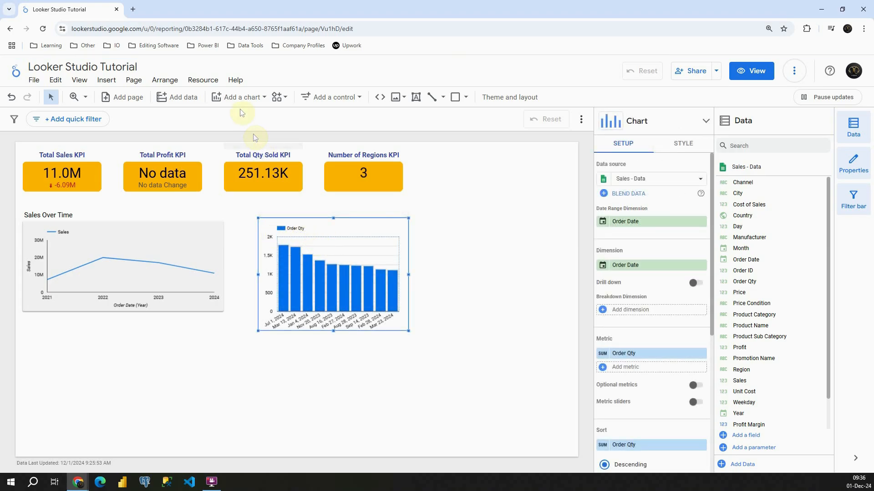
# Set the column chart to Sales by Product Name and widen it across the page
pyautogui.click(240, 96)
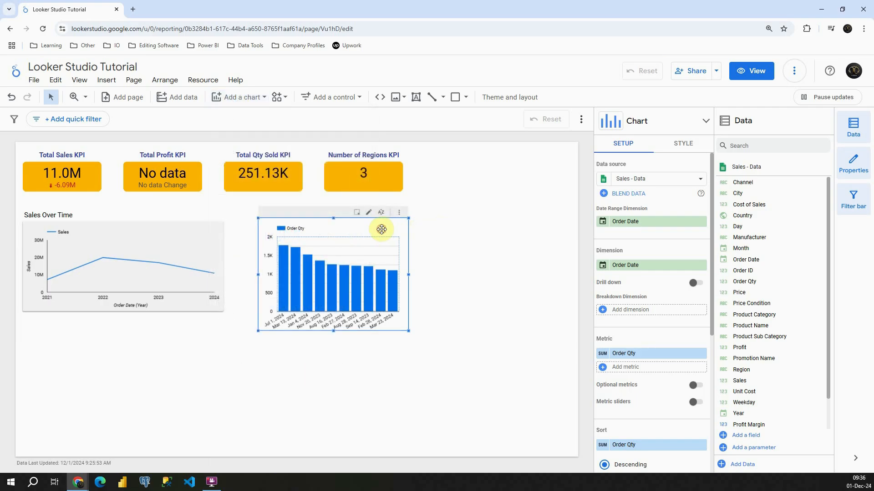
pyautogui.moveTo(407, 276); pyautogui.dragTo(496, 270)
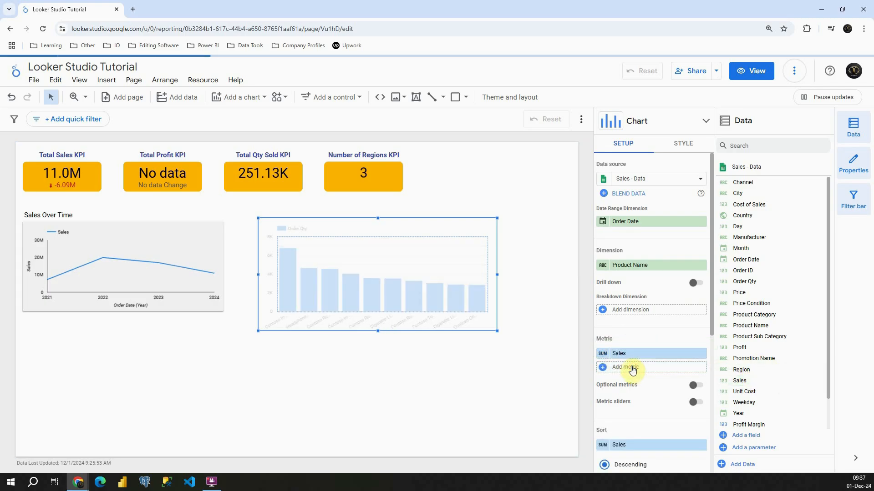
pyautogui.moveTo(496, 274); pyautogui.dragTo(549, 274)
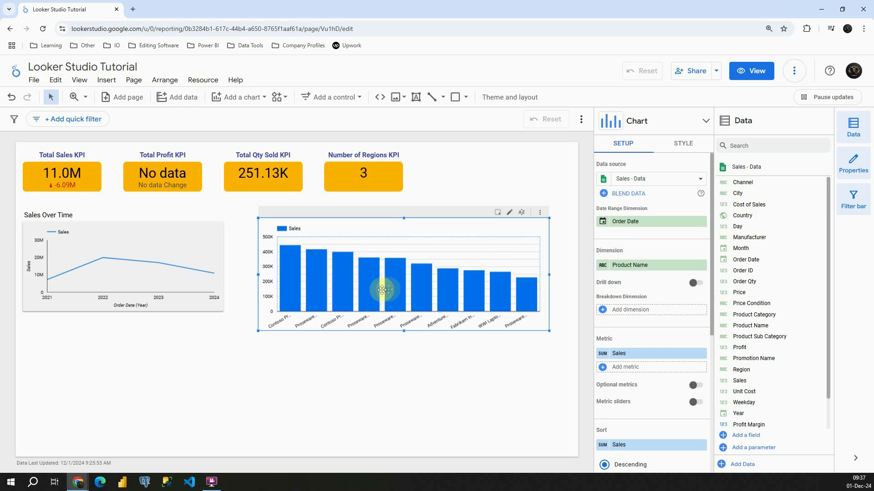
pyautogui.moveTo(455, 292)
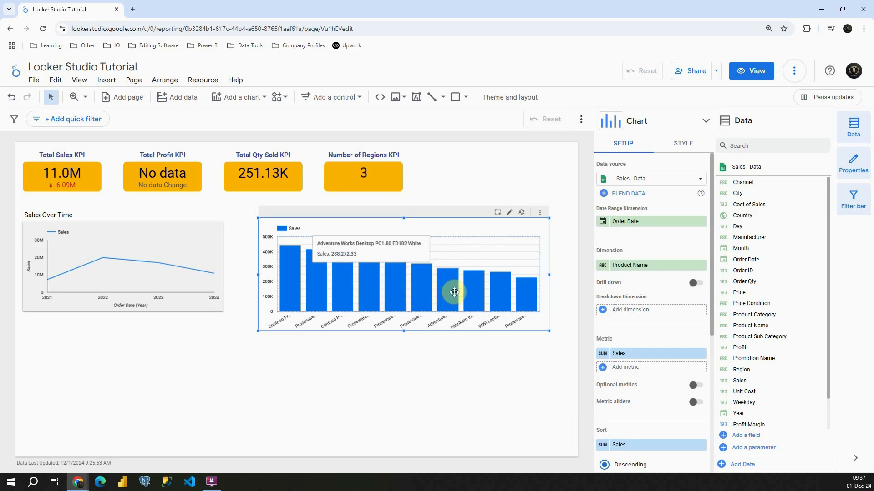
pyautogui.moveTo(615, 283)
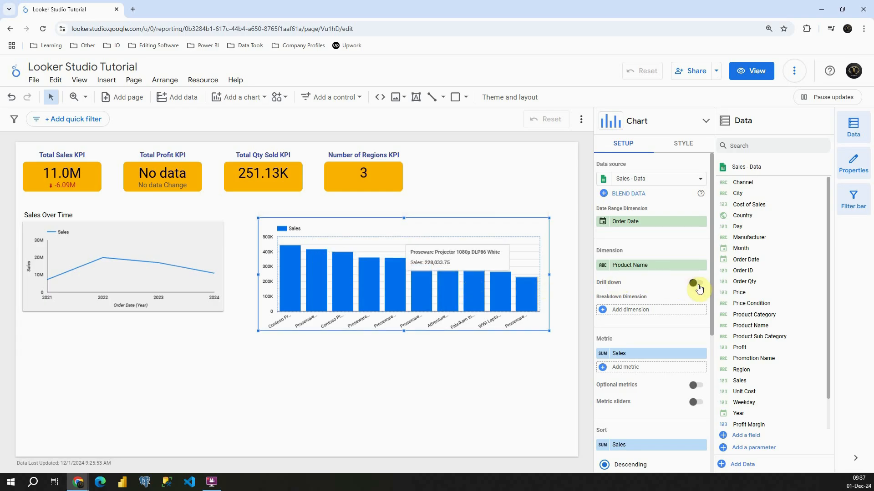
# Turn on drill down with Product Category and Product Sub Category as deeper levels
pyautogui.click(694, 282)
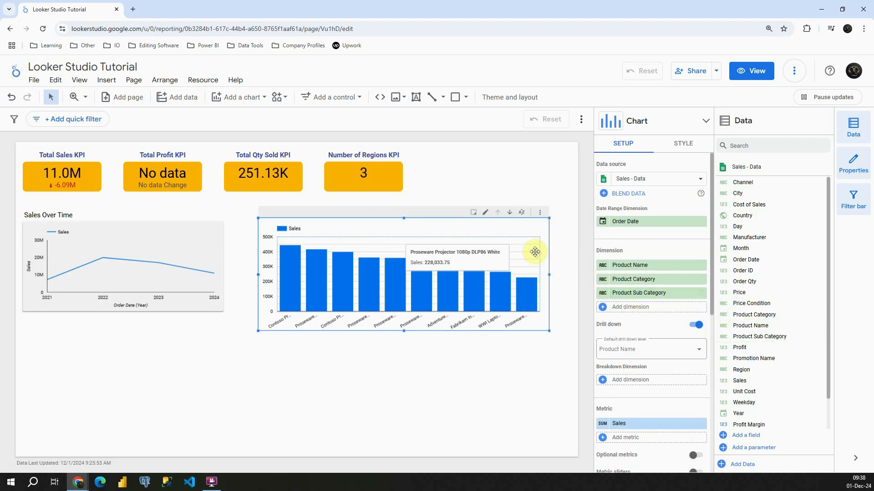
pyautogui.click(751, 71)
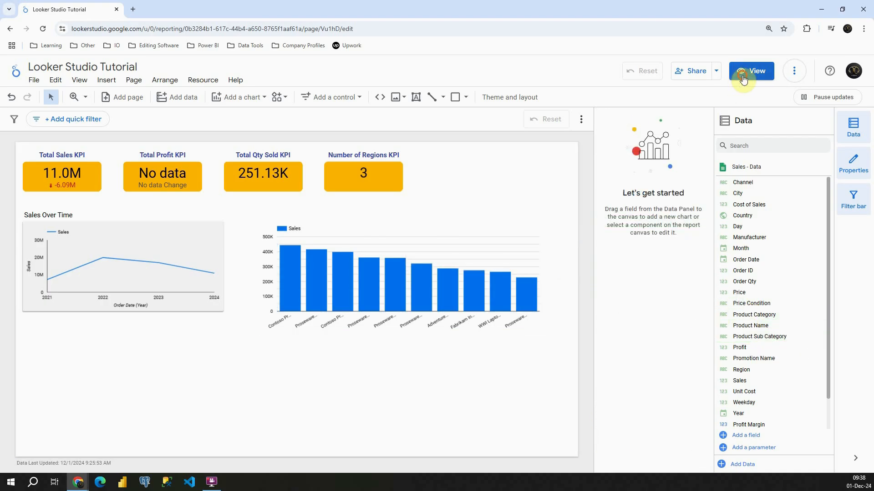
# In view mode, drill through category and sub-category, filter by a bar, then drill back up
pyautogui.click(751, 71)
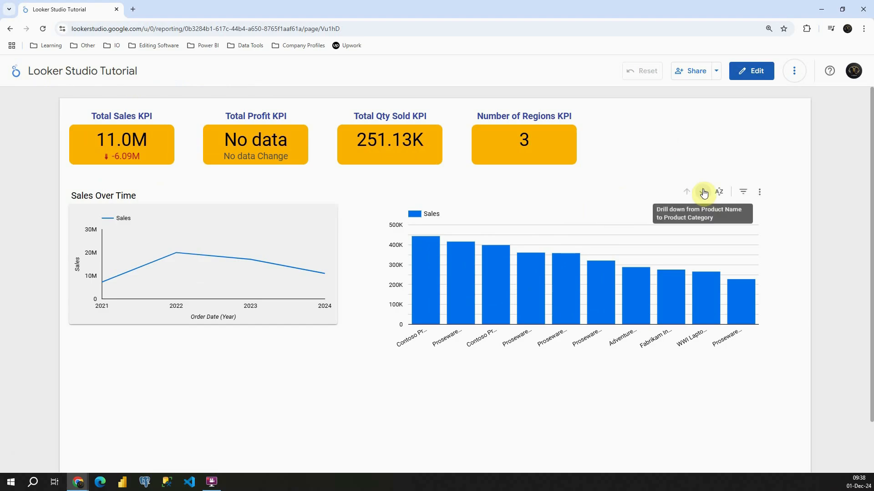
pyautogui.click(702, 191)
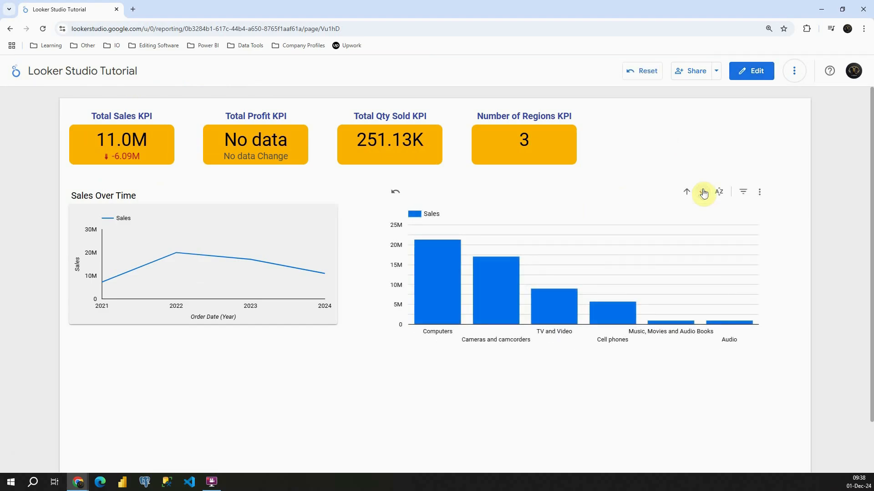
pyautogui.moveTo(546, 297)
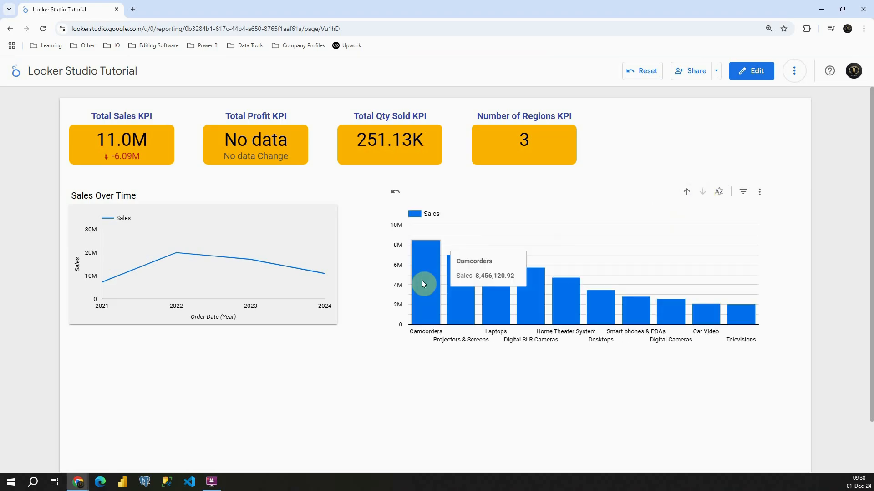
pyautogui.click(702, 191)
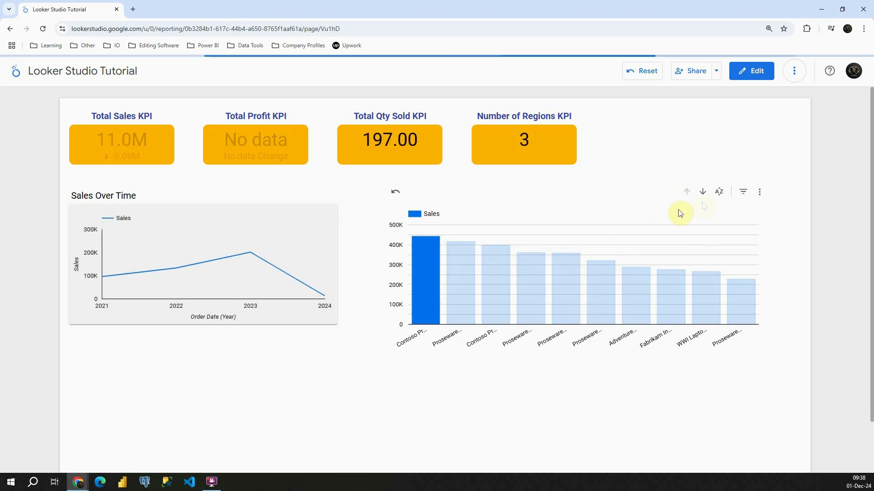
pyautogui.moveTo(517, 268)
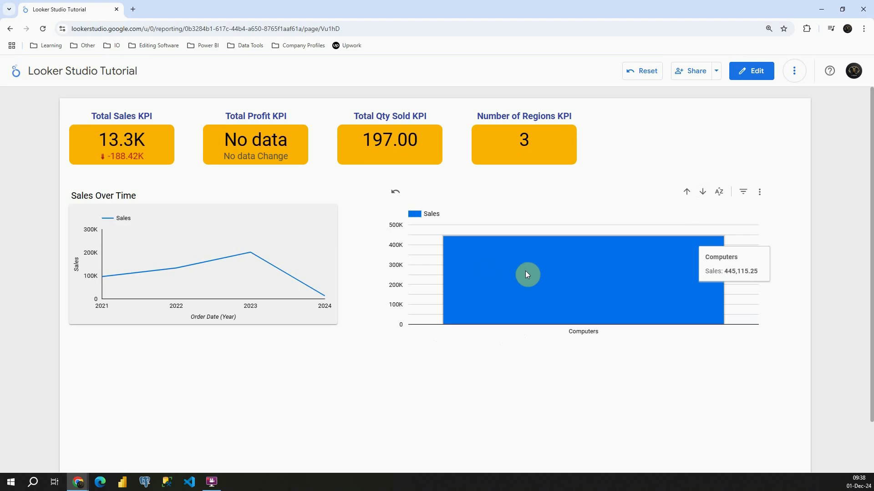
pyautogui.moveTo(701, 191)
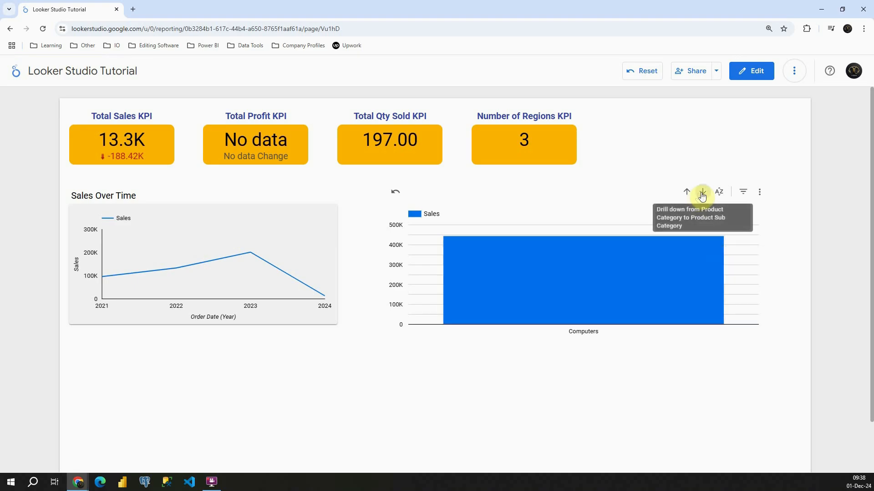
pyautogui.click(702, 192)
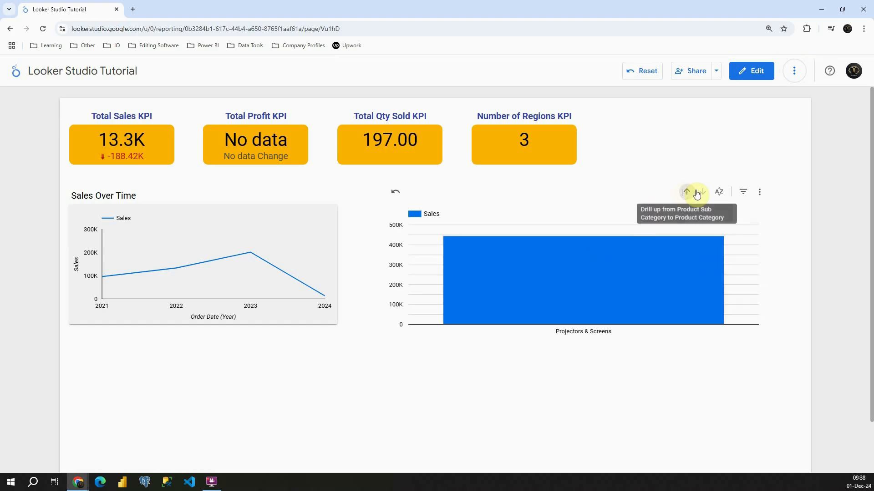
pyautogui.click(703, 192)
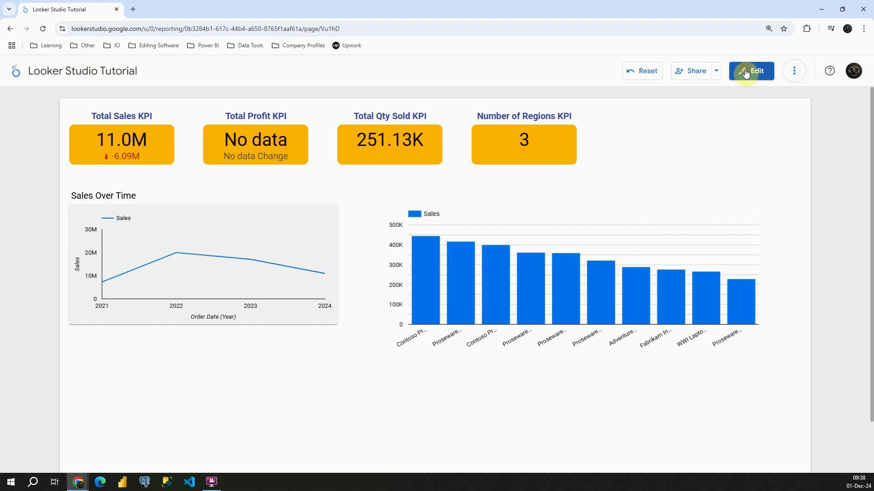
# Return to editing and add Region as the sales chart's breakdown dimension
pyautogui.click(751, 71)
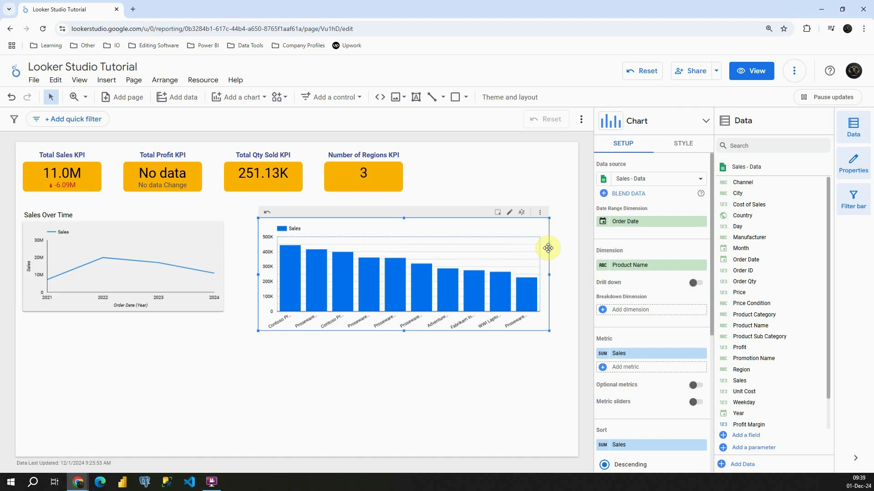
pyautogui.moveTo(598, 318)
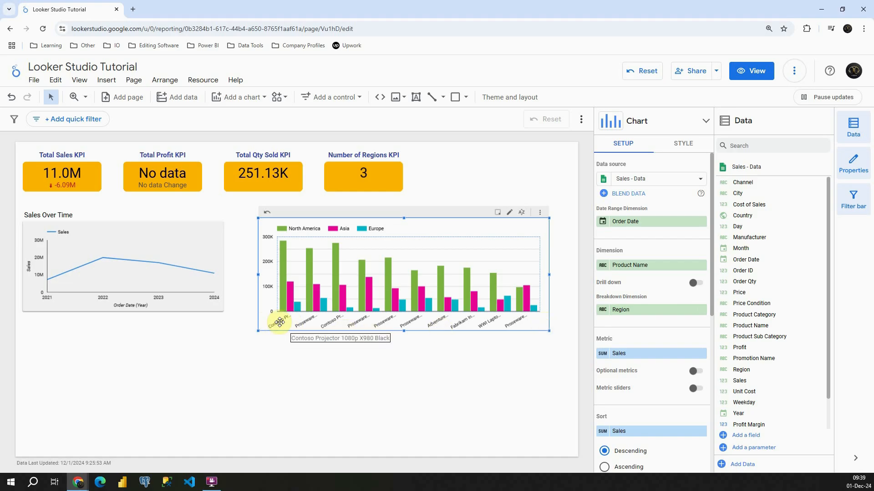
pyautogui.moveTo(287, 284)
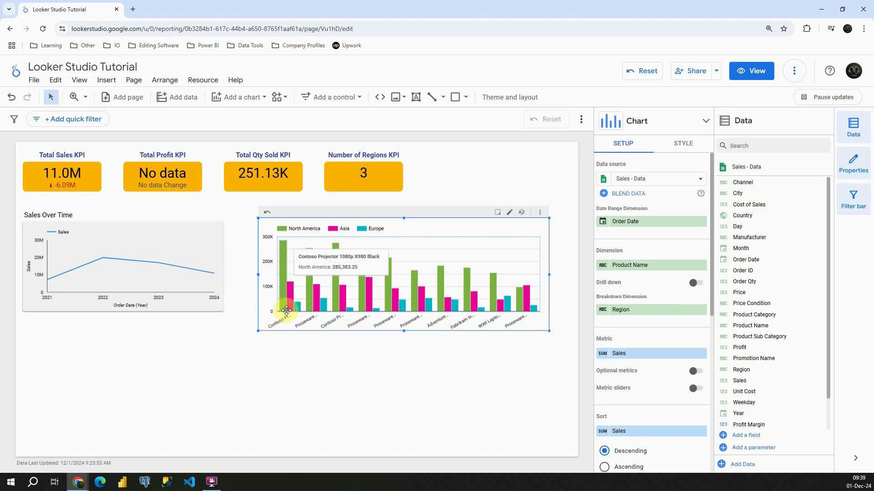
pyautogui.moveTo(297, 305)
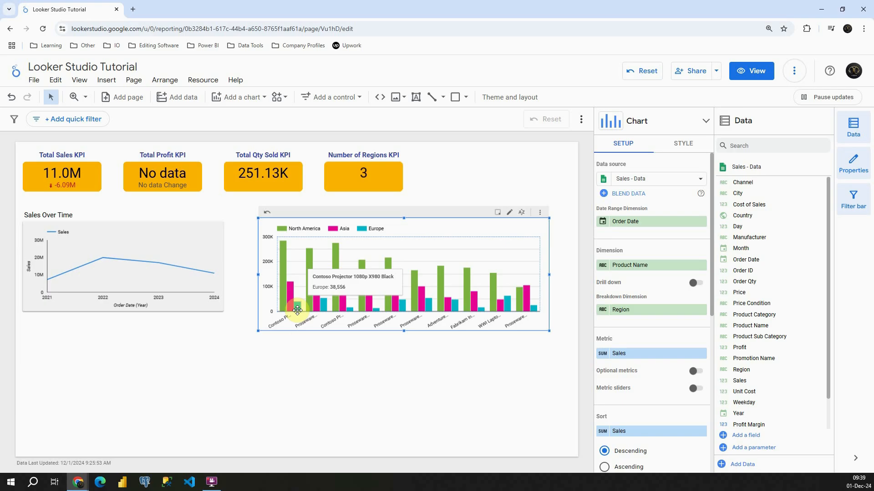
pyautogui.moveTo(238, 97)
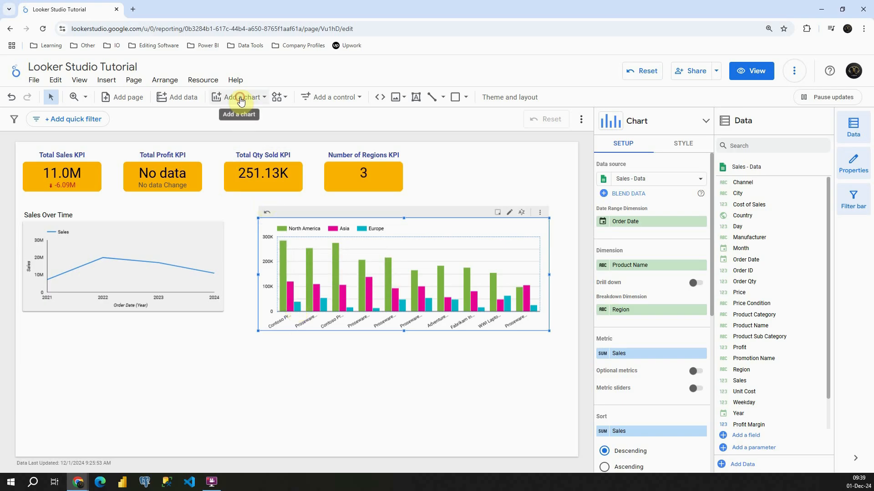
pyautogui.click(238, 97)
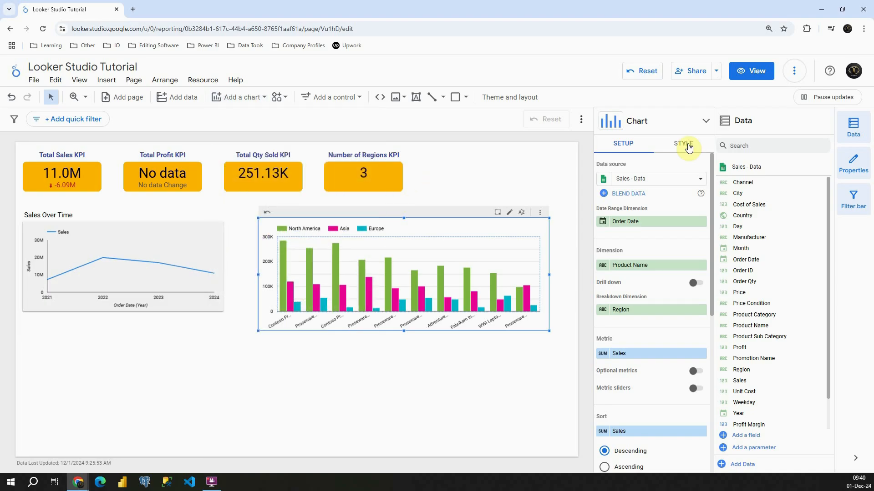
# Enable Stacked Bars and 100% Stacking in the chart's Style settings
pyautogui.click(682, 143)
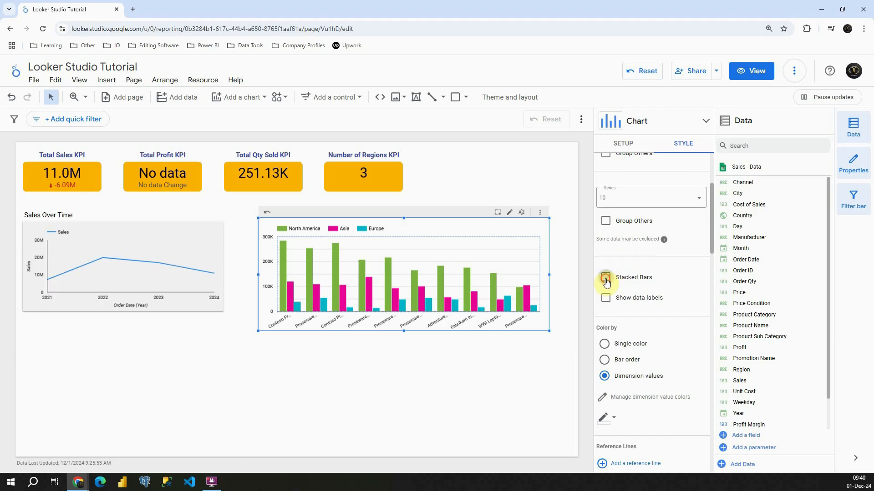
pyautogui.click(606, 278)
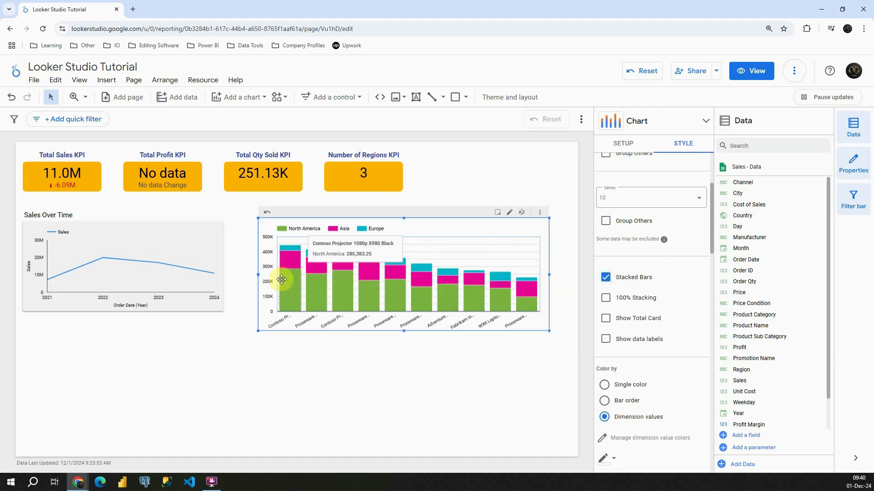
pyautogui.moveTo(284, 273)
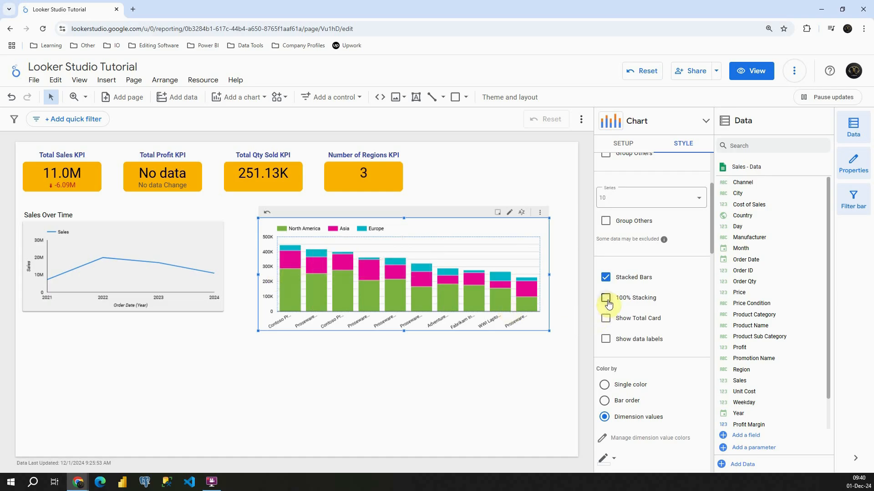
pyautogui.click(605, 297)
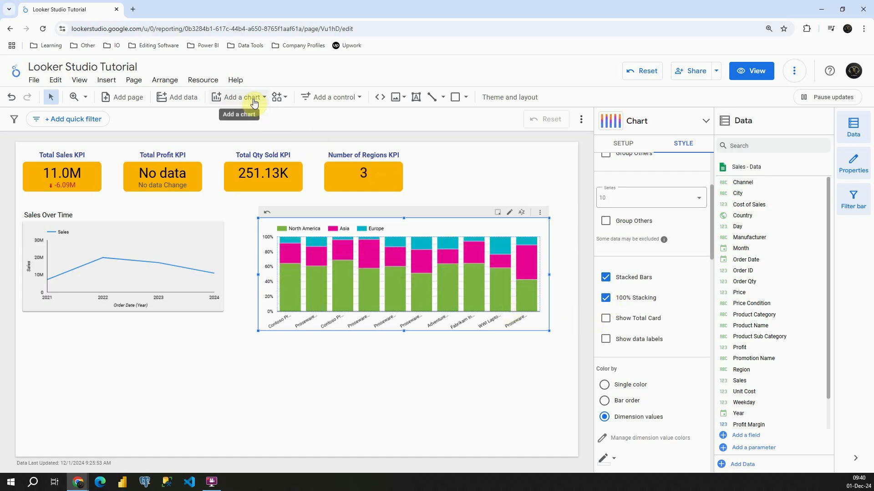
# Enable the total hover card, data labels and compact numbers on the sales chart
pyautogui.click(239, 97)
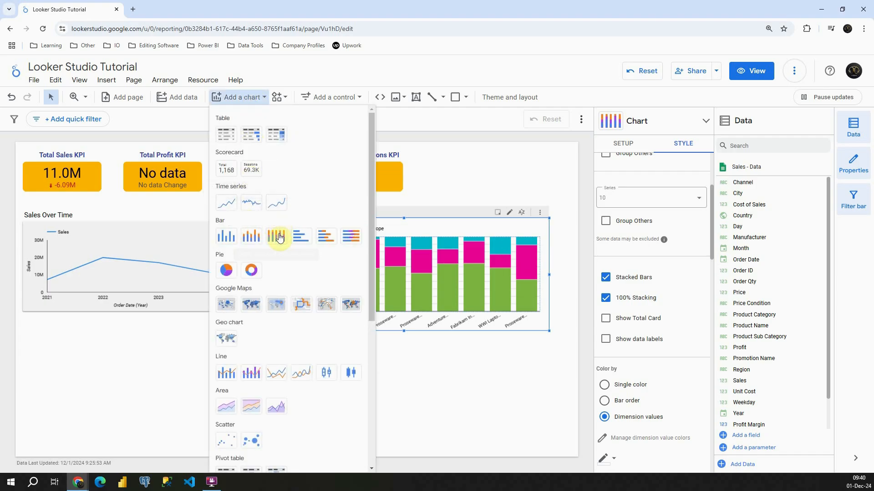
pyautogui.click(415, 207)
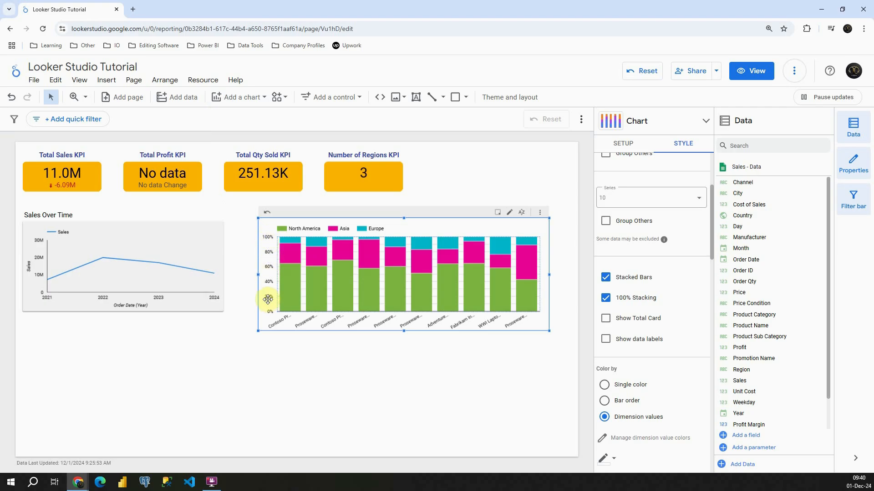
pyautogui.moveTo(294, 287)
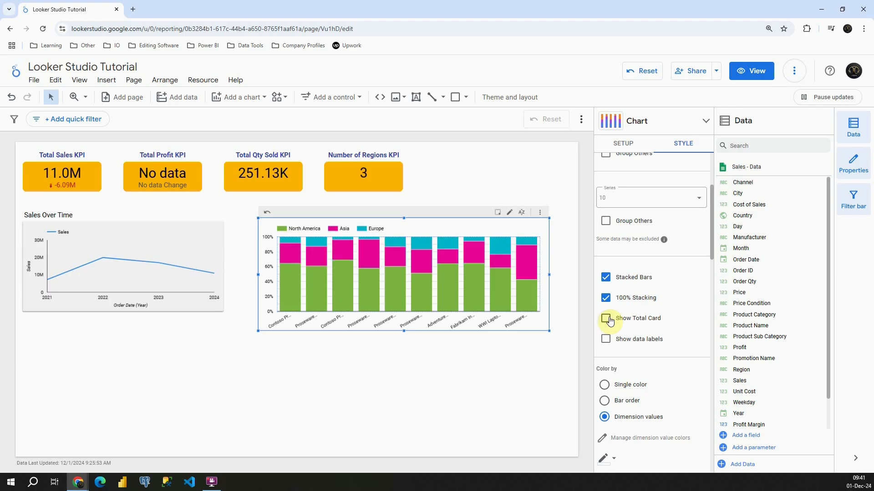
pyautogui.click(605, 318)
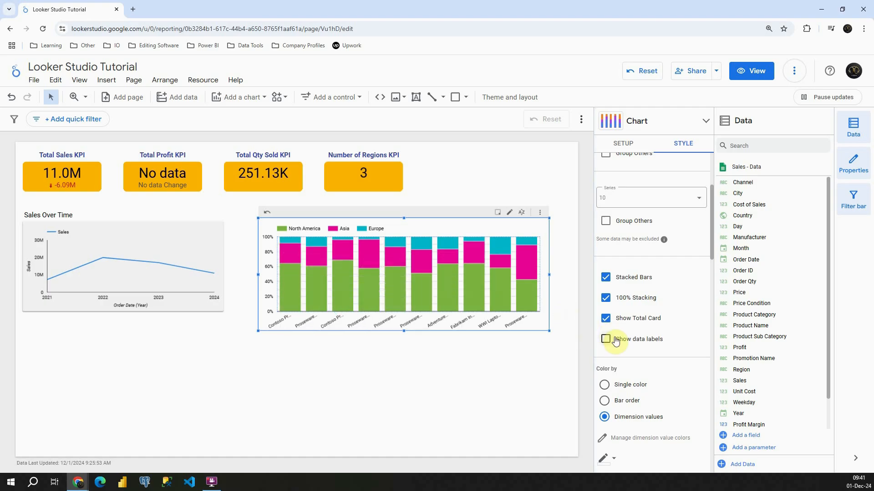
pyautogui.click(605, 338)
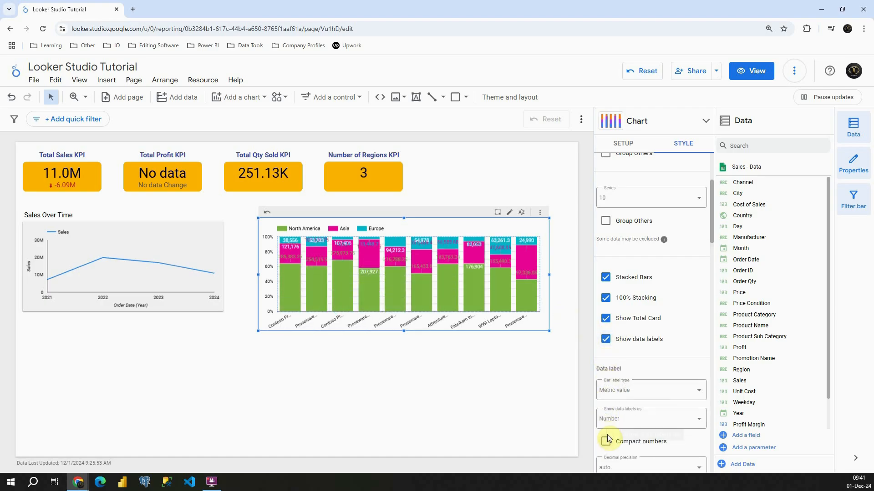
pyautogui.click(605, 441)
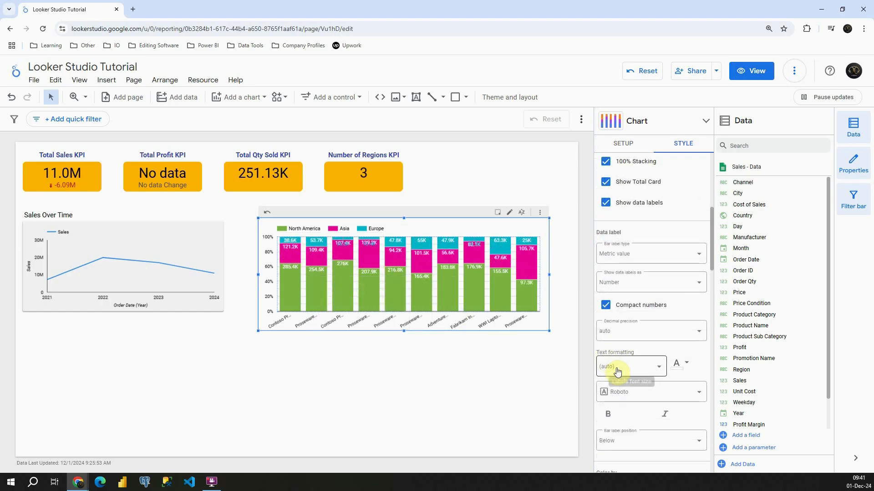
pyautogui.moveTo(640, 334)
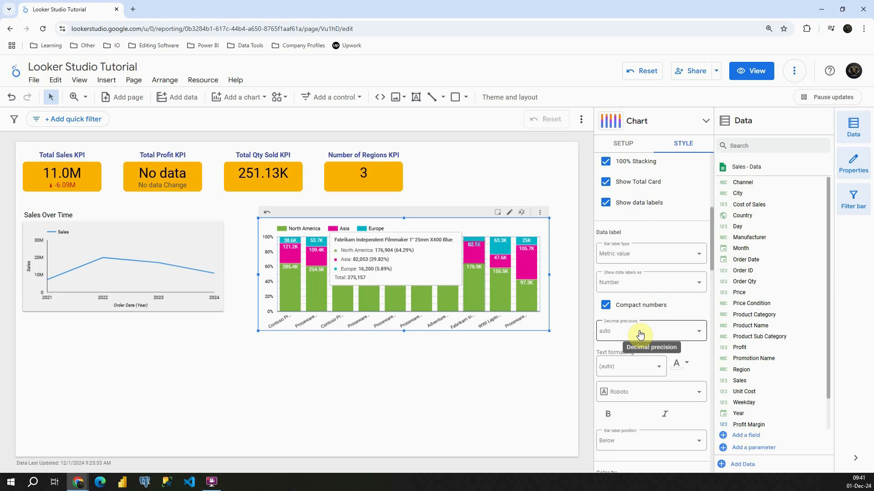
# Remove data labels and 100% stacking so bars stack absolute sales values
pyautogui.click(606, 305)
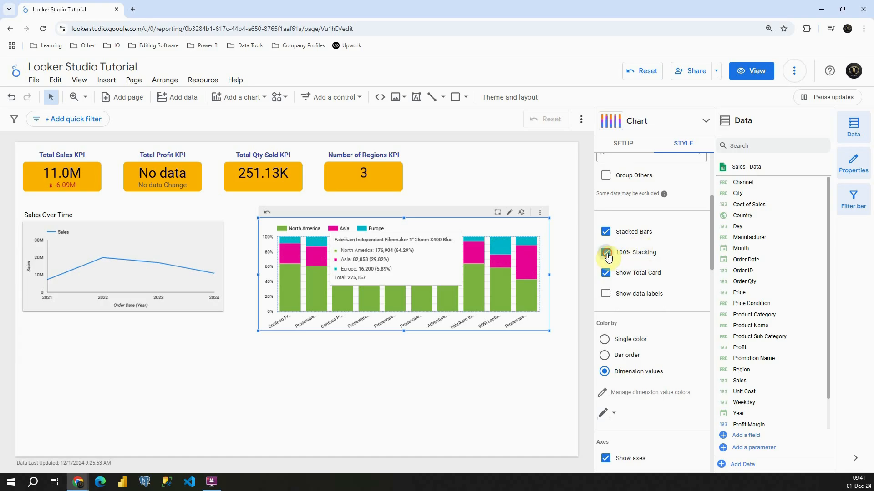
pyautogui.click(606, 251)
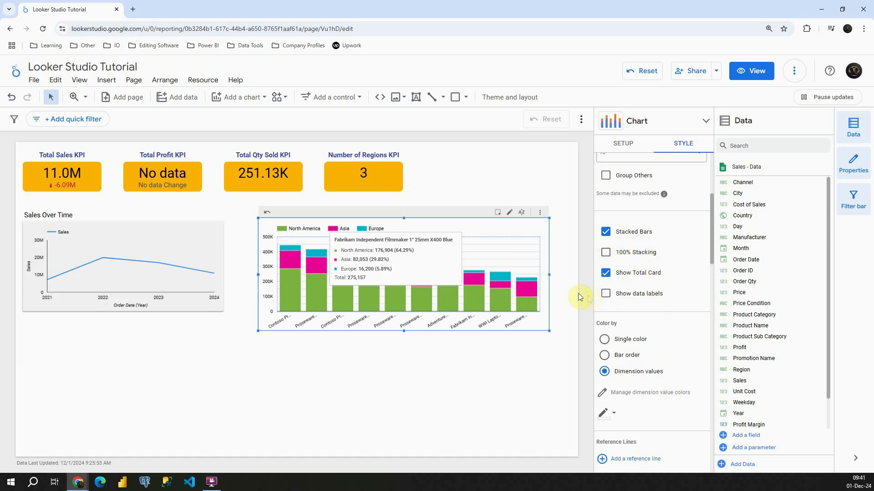
pyautogui.click(627, 194)
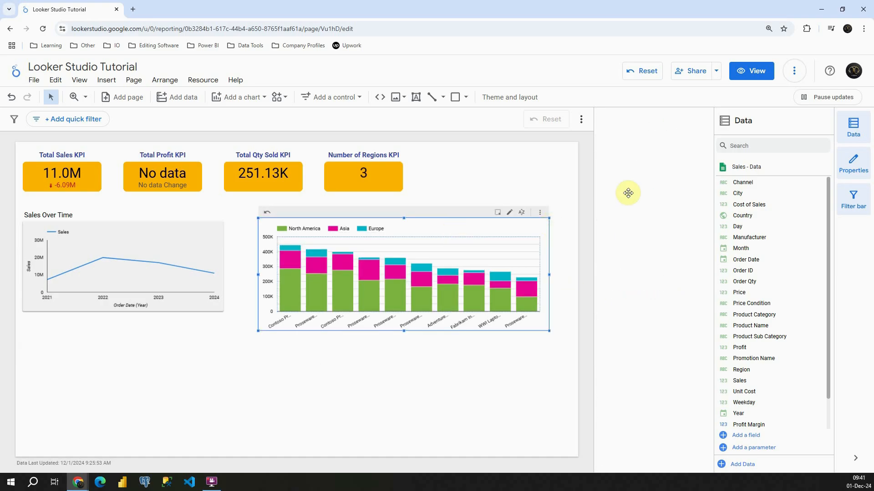
pyautogui.click(401, 273)
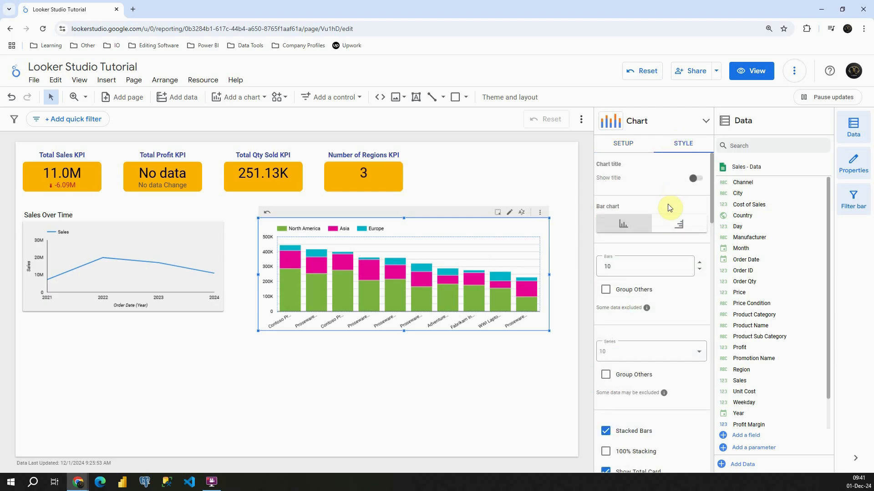
pyautogui.click(678, 224)
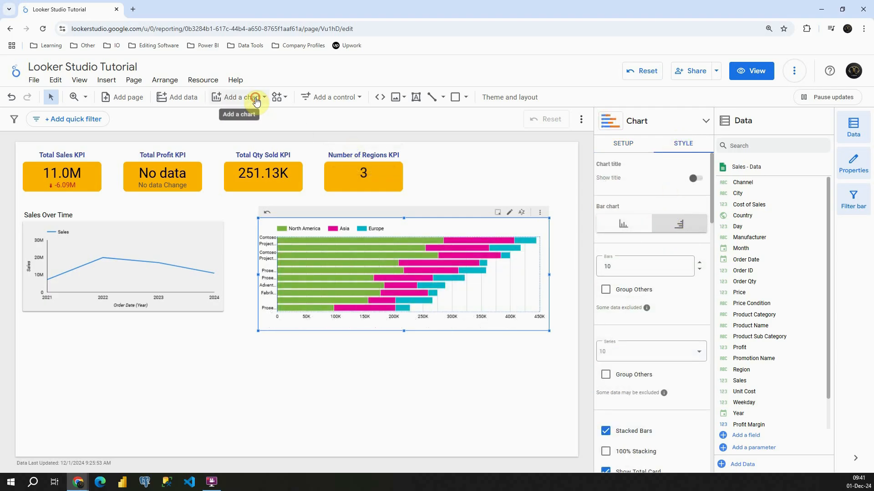
pyautogui.click(236, 97)
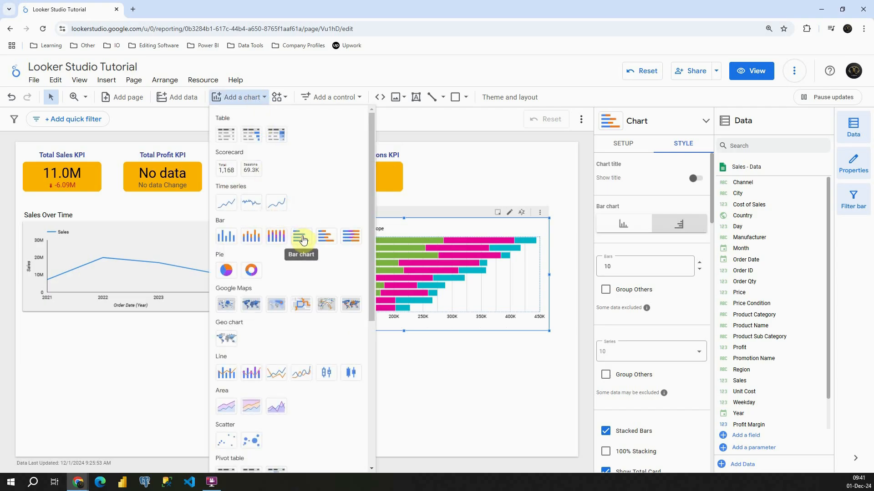
pyautogui.moveTo(300, 235)
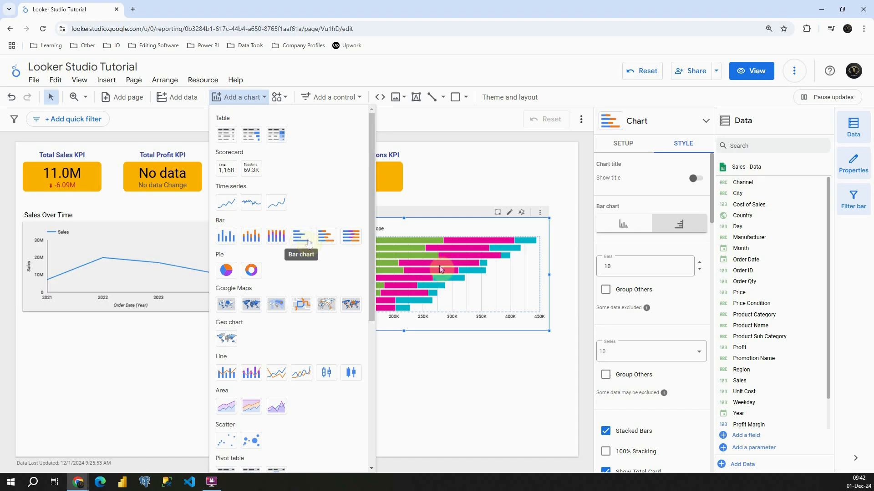
pyautogui.moveTo(350, 236)
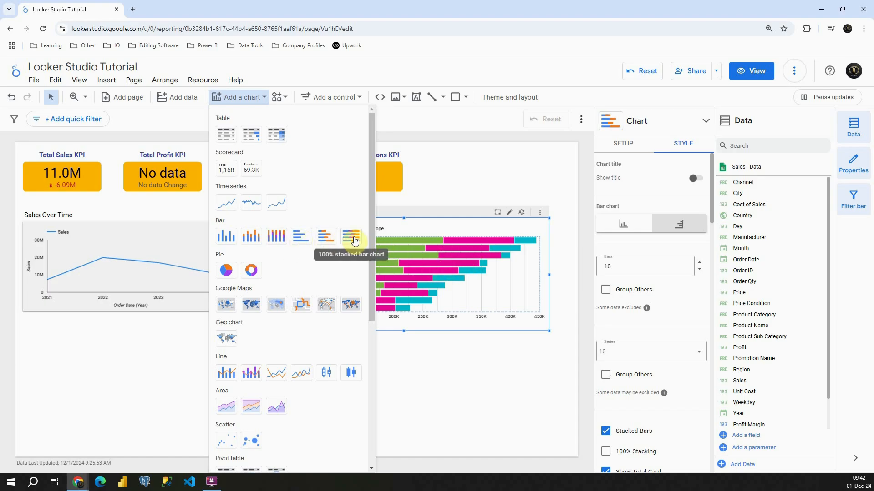
pyautogui.click(645, 266)
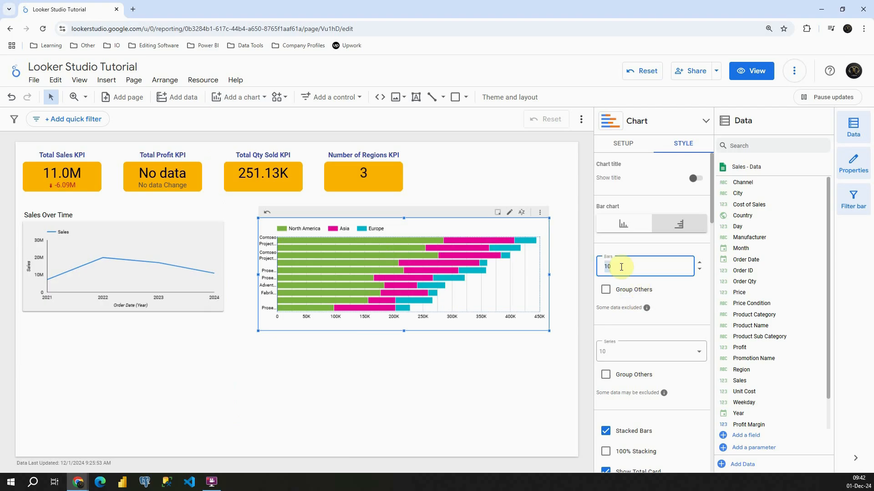
# Change the chart's Bars count from 10 to 5
pyautogui.write('5')
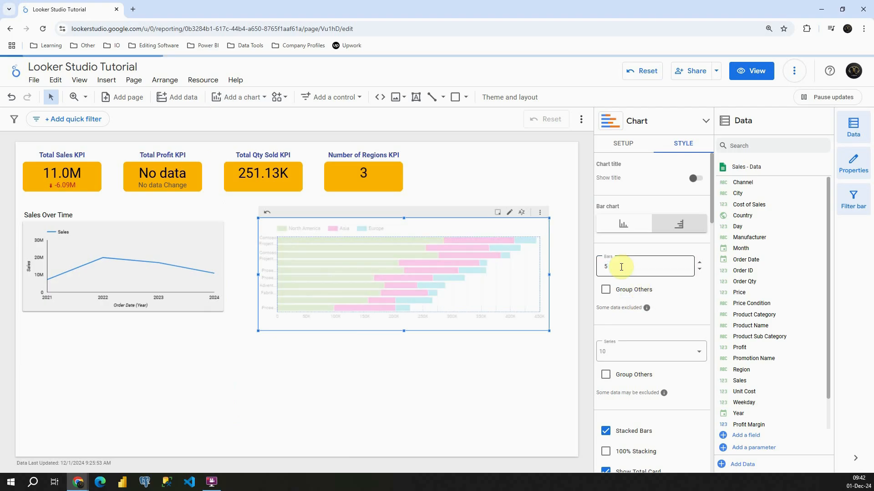
pyautogui.moveTo(292, 267)
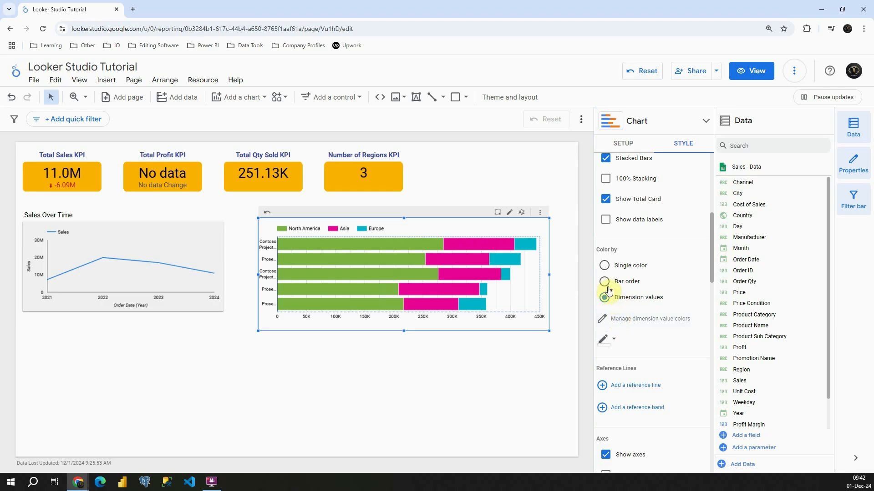
# Colour the series by bar order and make the North America segments teal
pyautogui.click(604, 281)
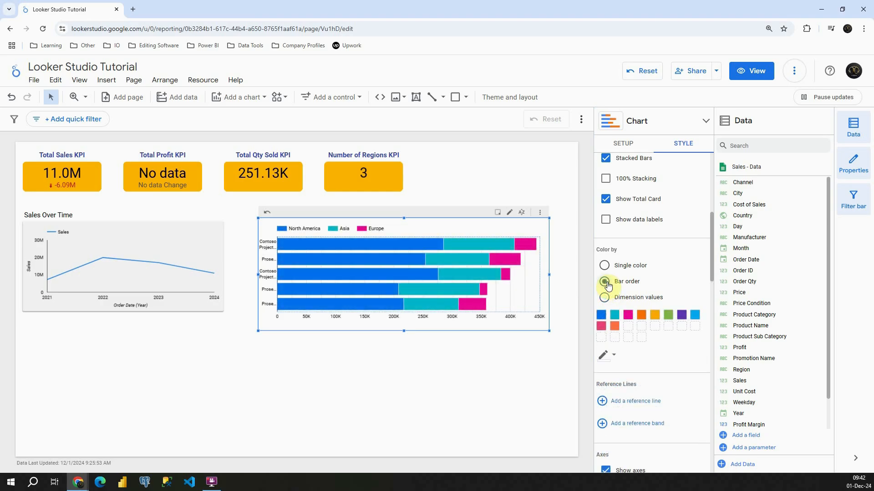
pyautogui.click(605, 266)
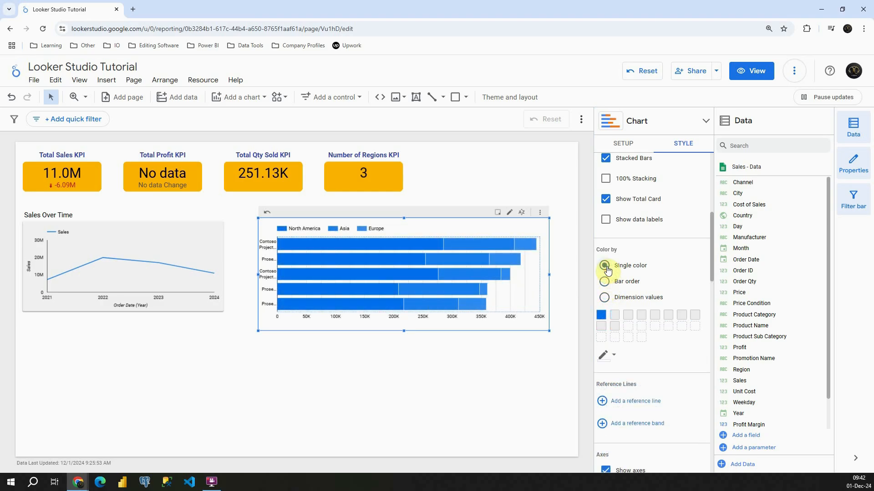
pyautogui.click(605, 282)
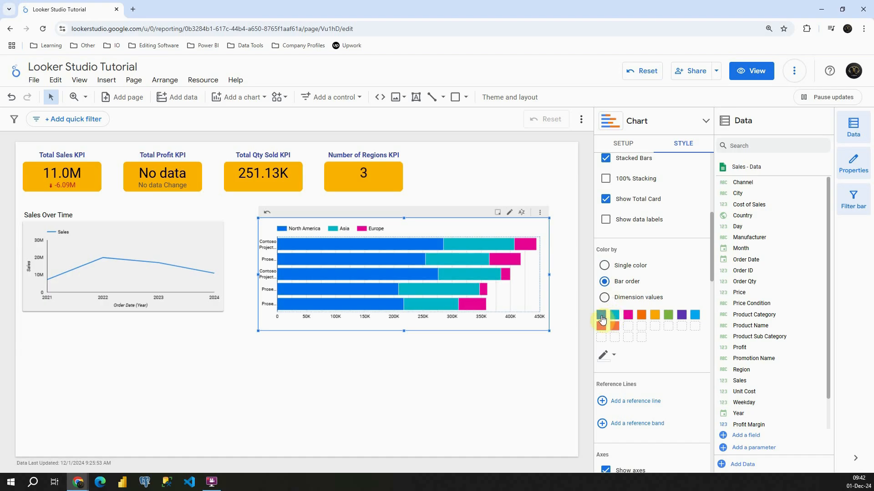
pyautogui.click(601, 315)
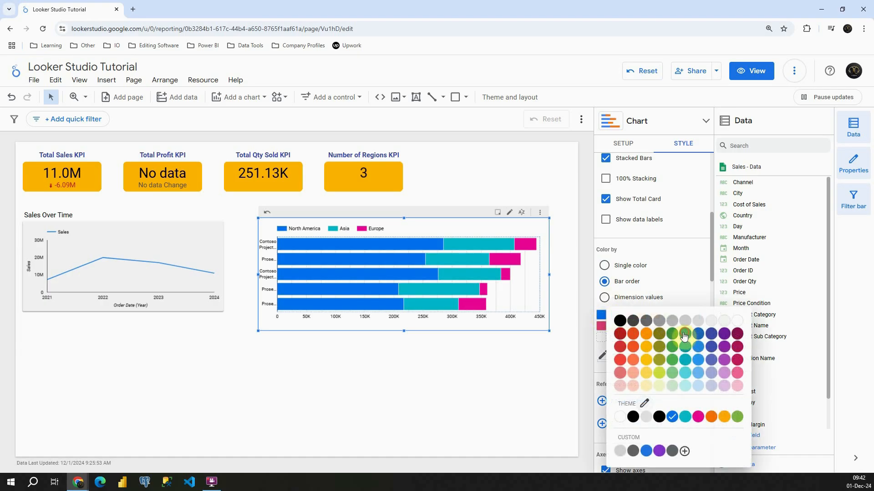
pyautogui.click(684, 333)
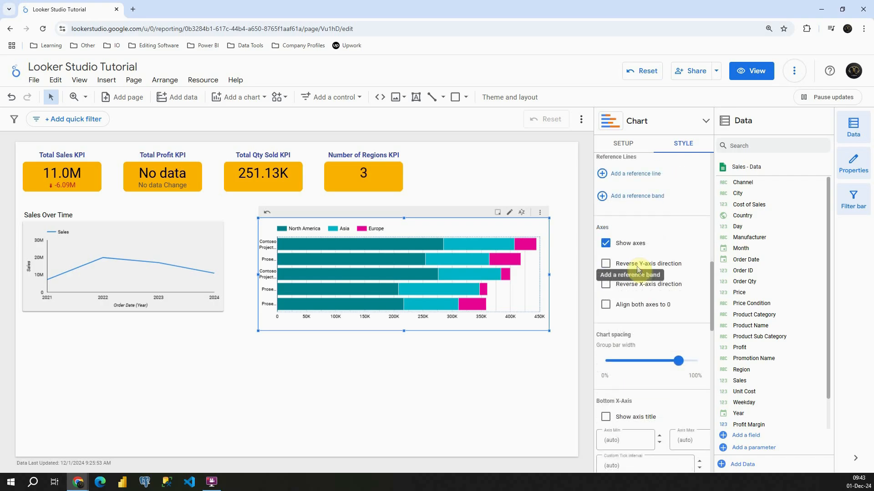
# Keep the chart axes shown and set the group bar width slider to 65%
pyautogui.click(605, 243)
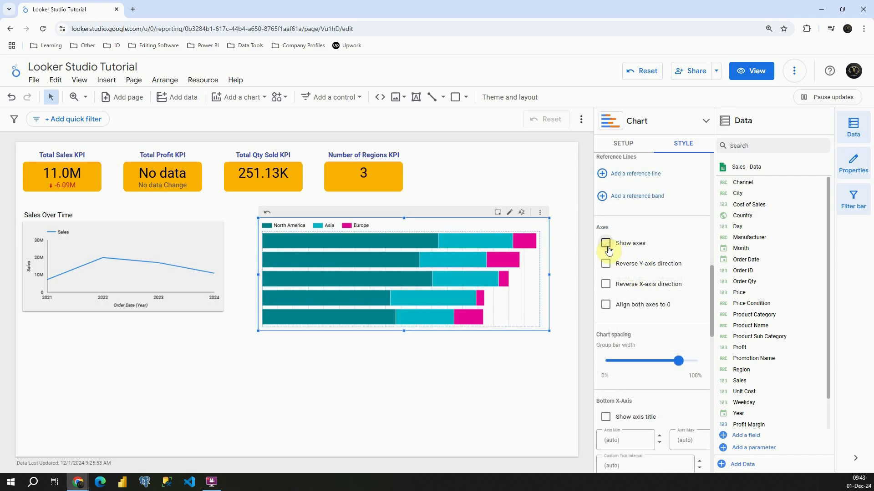
pyautogui.click(606, 244)
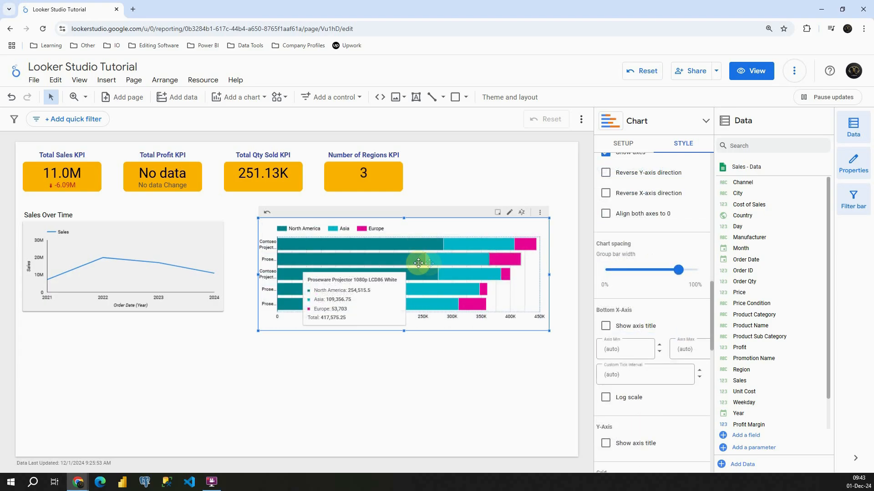
pyautogui.moveTo(678, 270); pyautogui.dragTo(659, 270)
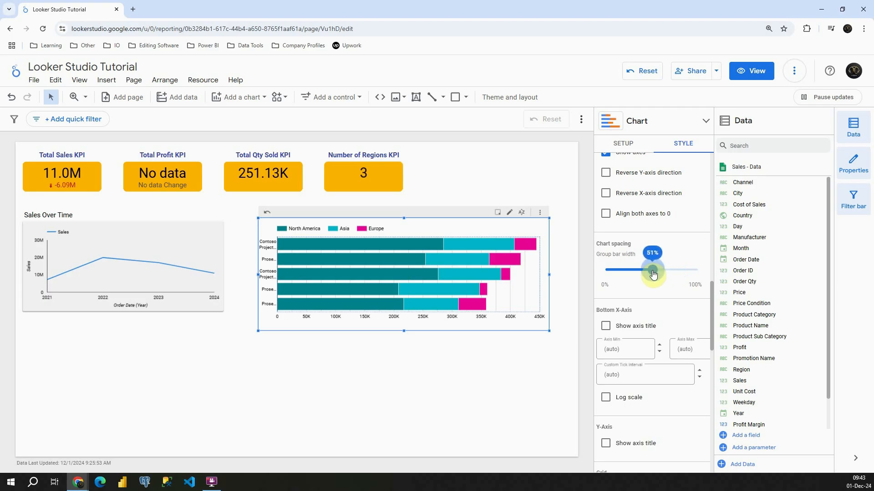
pyautogui.moveTo(655, 270); pyautogui.dragTo(650, 271)
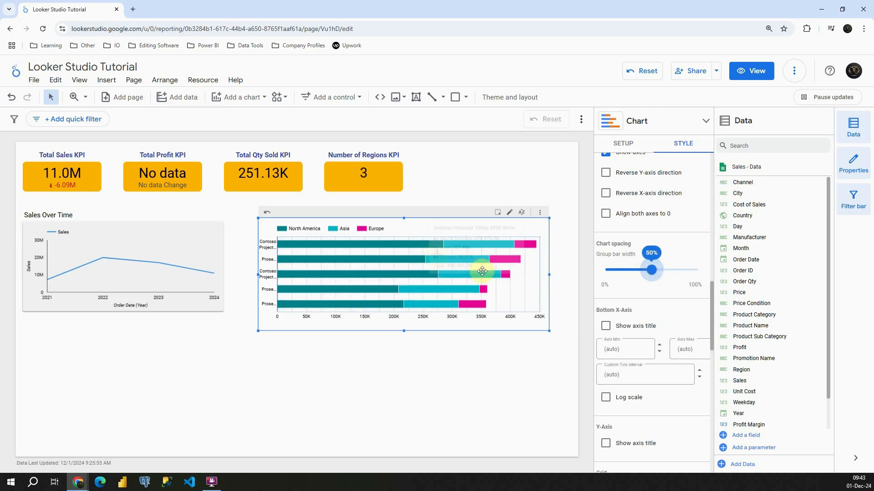
pyautogui.moveTo(429, 249)
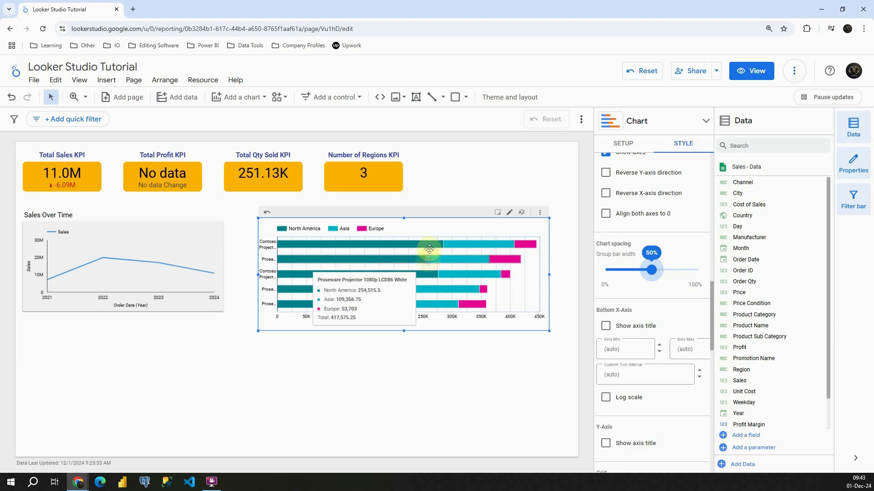
pyautogui.moveTo(651, 269); pyautogui.dragTo(665, 270)
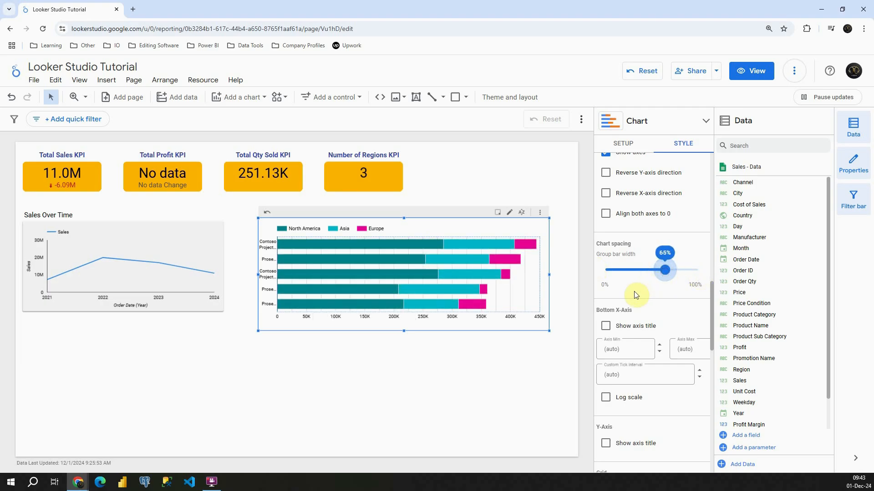
pyautogui.scroll(-3)
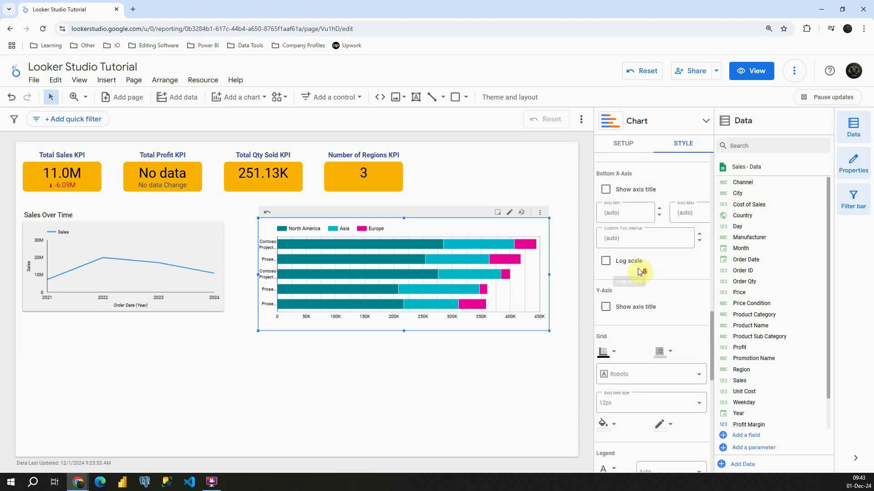
pyautogui.scroll(-3)
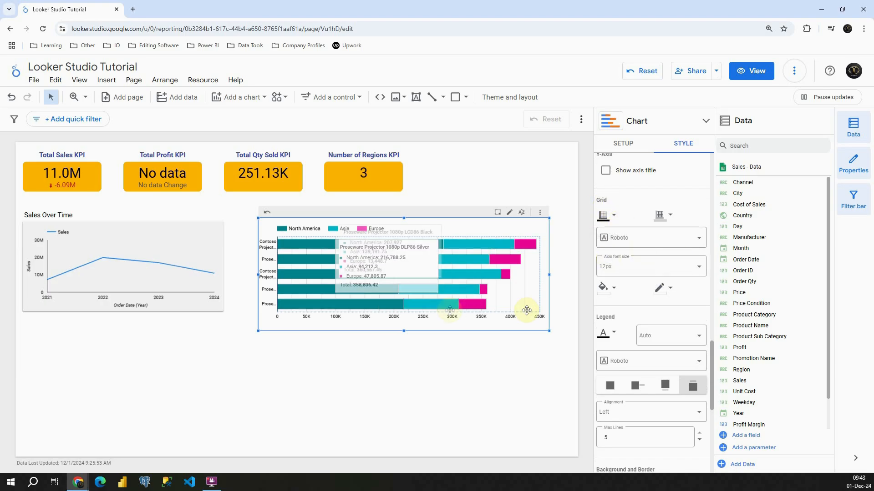
pyautogui.scroll(-3)
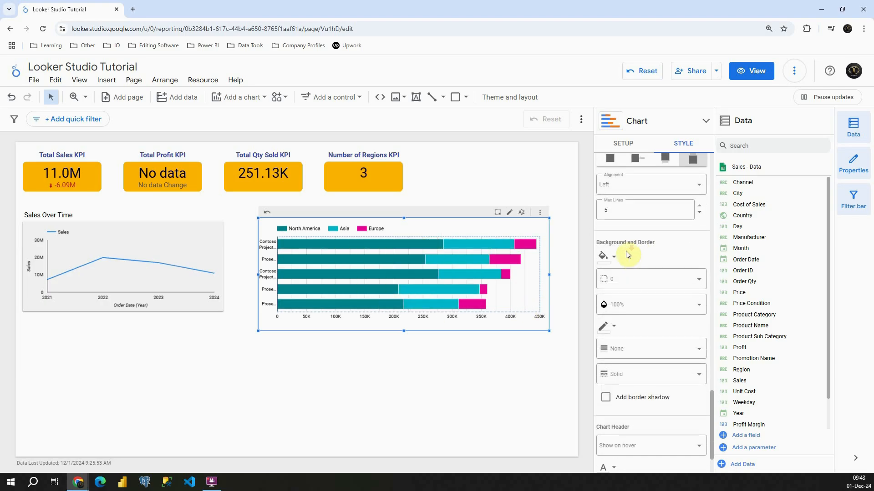
pyautogui.scroll(-3)
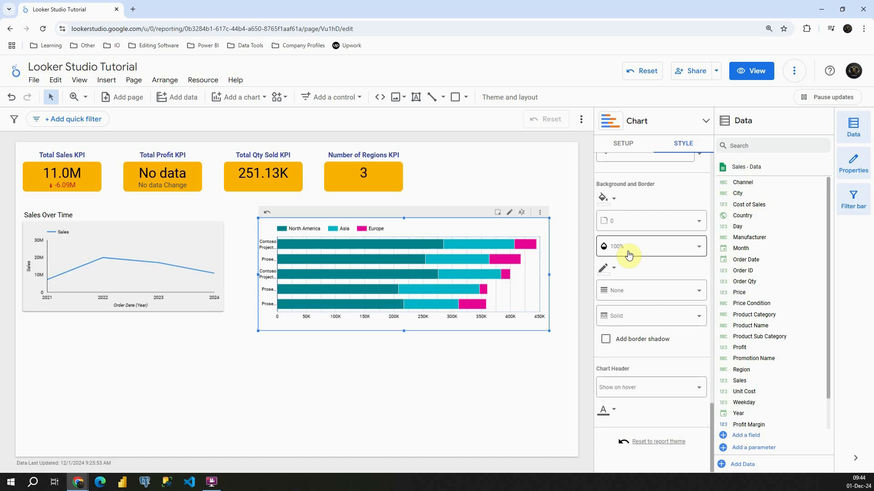